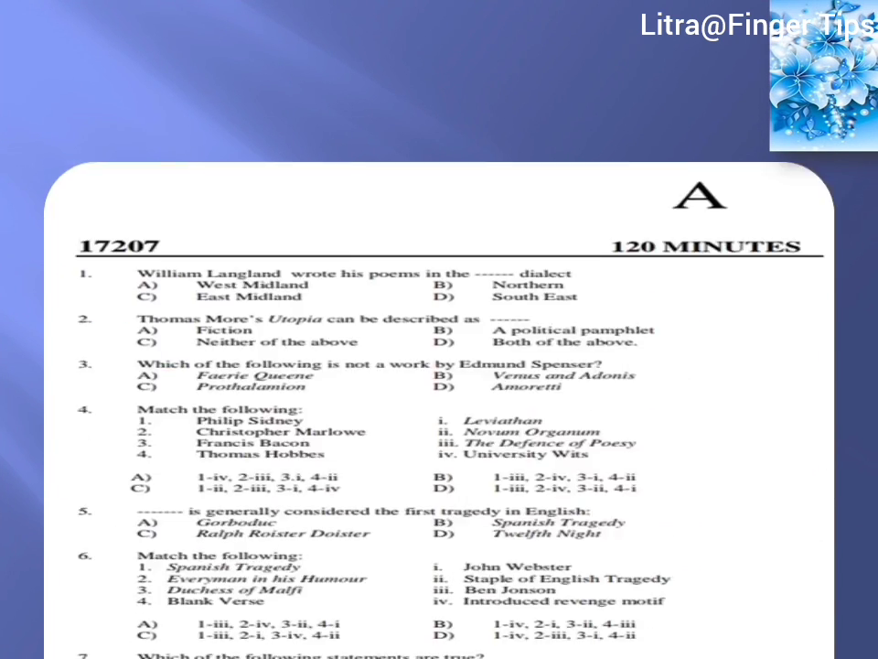
pyautogui.scroll(-3)
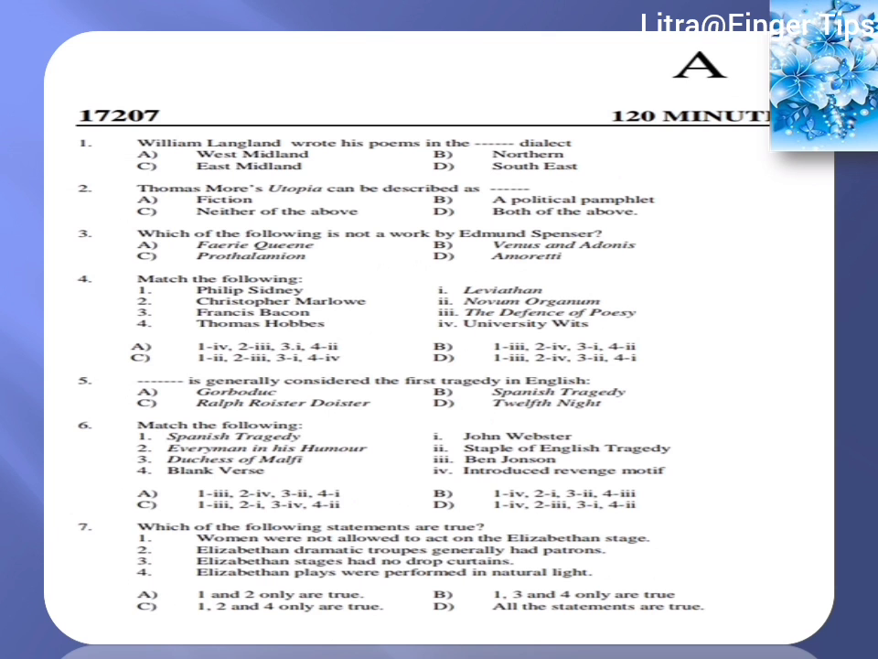